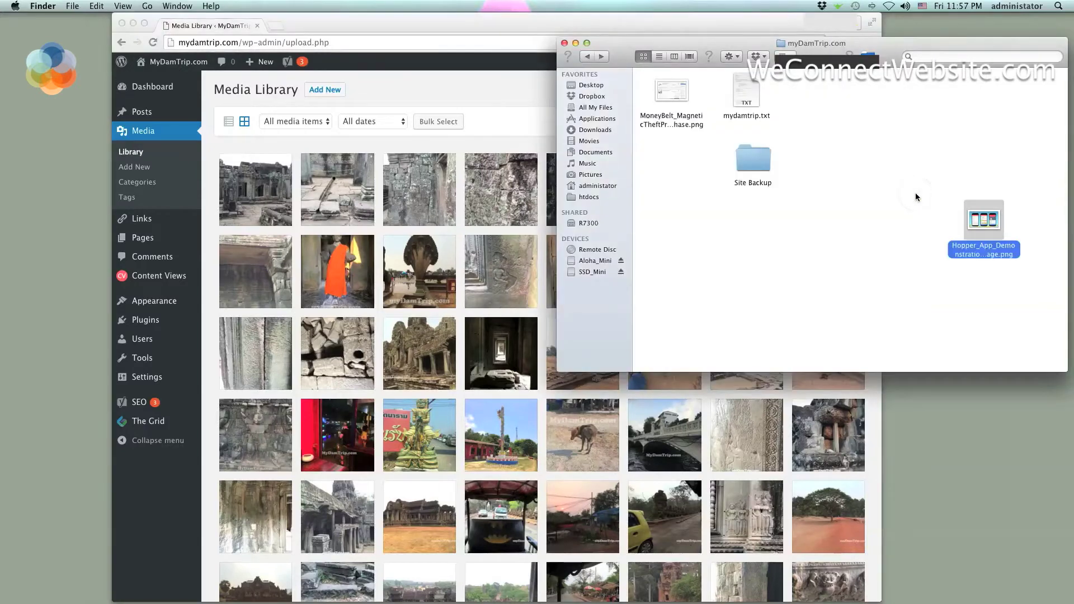
- Drag Hopper_App_Demonstration_Image.png from the desktop onto the Media Library page to upload it
left_click_drag(982, 230, 788, 226)
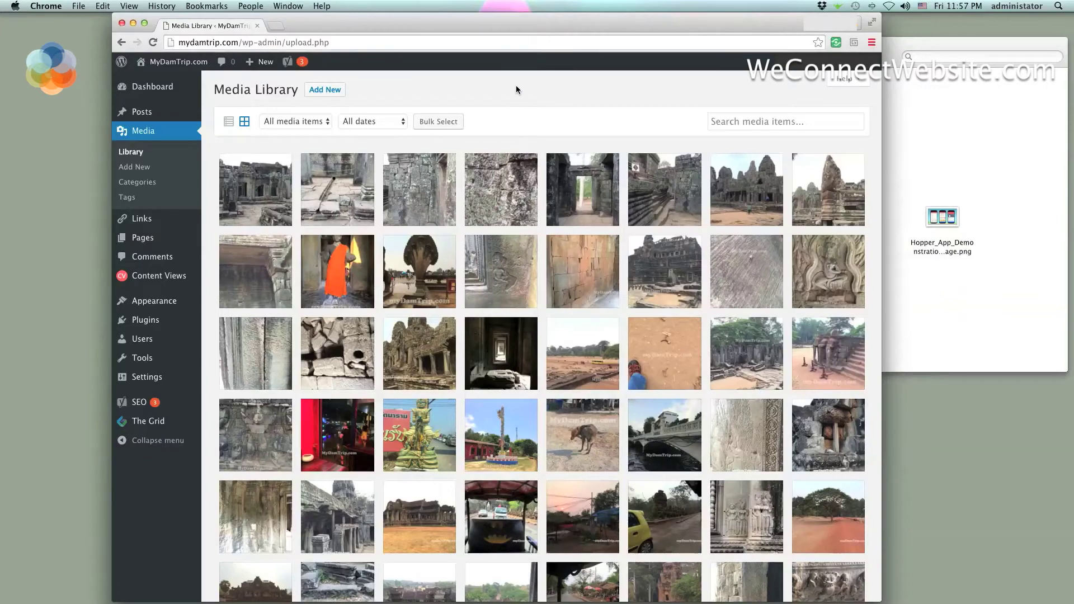
left_click(941, 217)
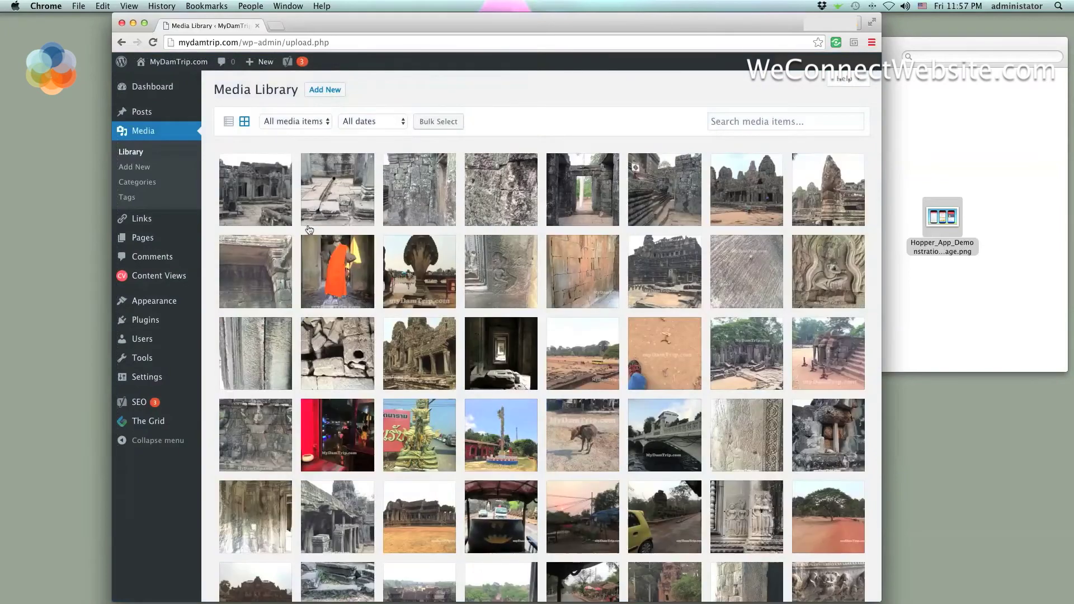
scroll("down", 3)
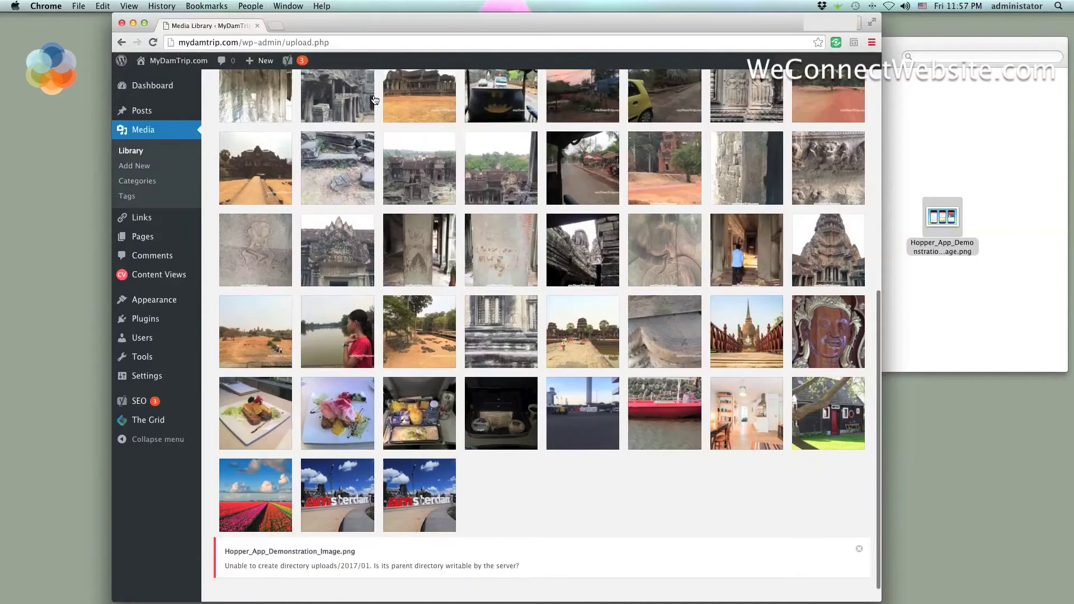
scroll("down", 3)
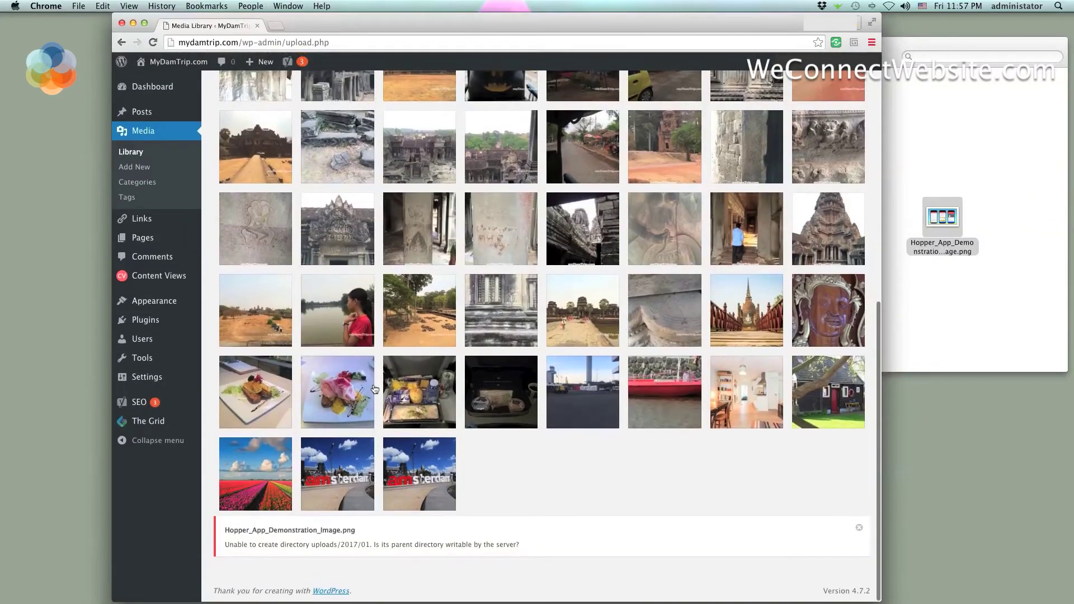
mouse_move(270, 557)
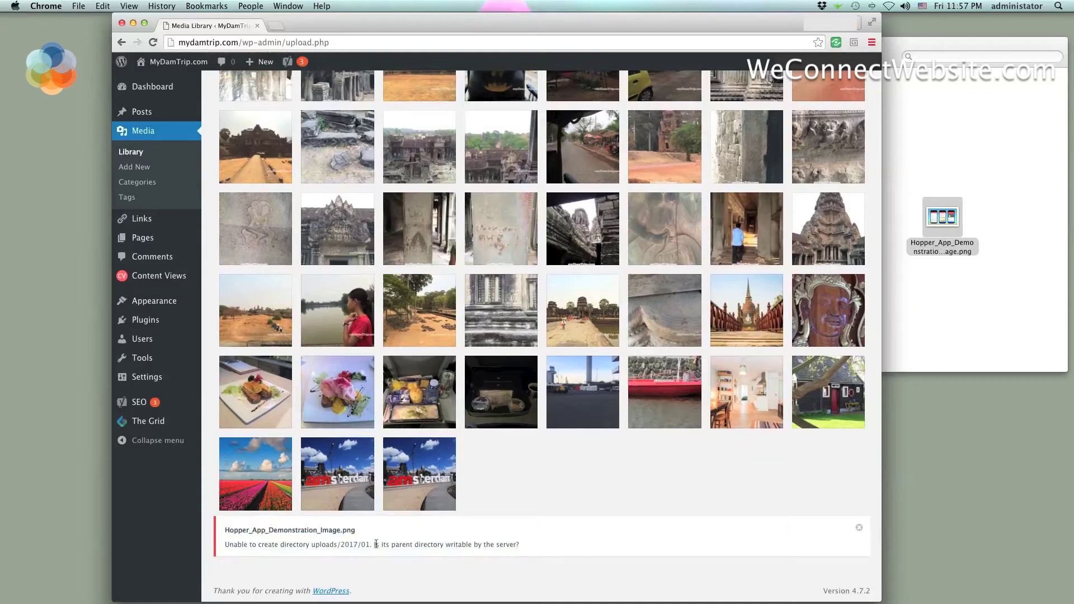
left_click_drag(375, 544, 500, 544)
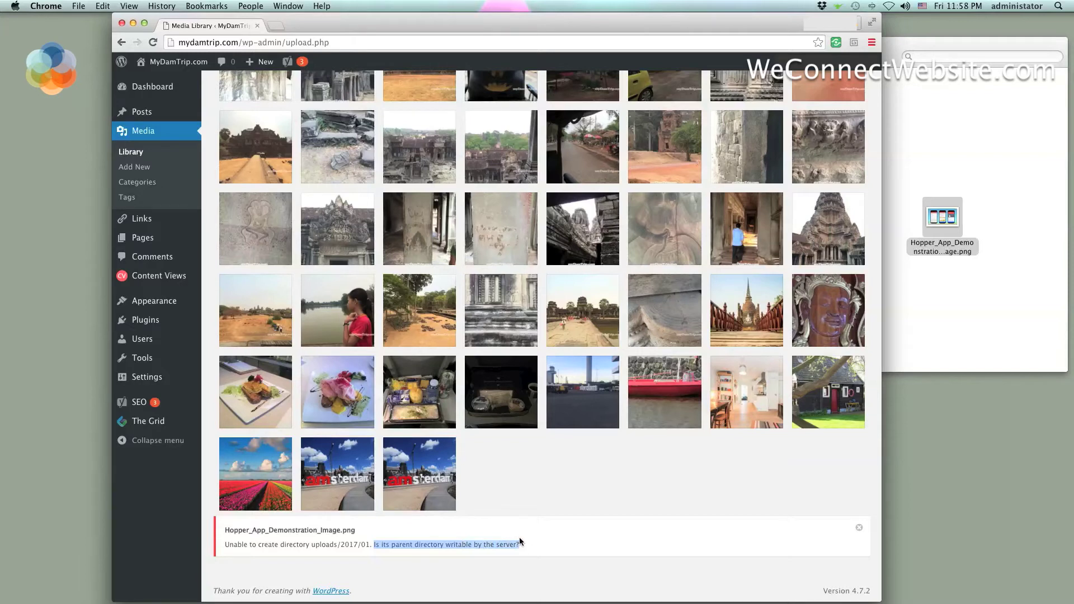
mouse_move(536, 538)
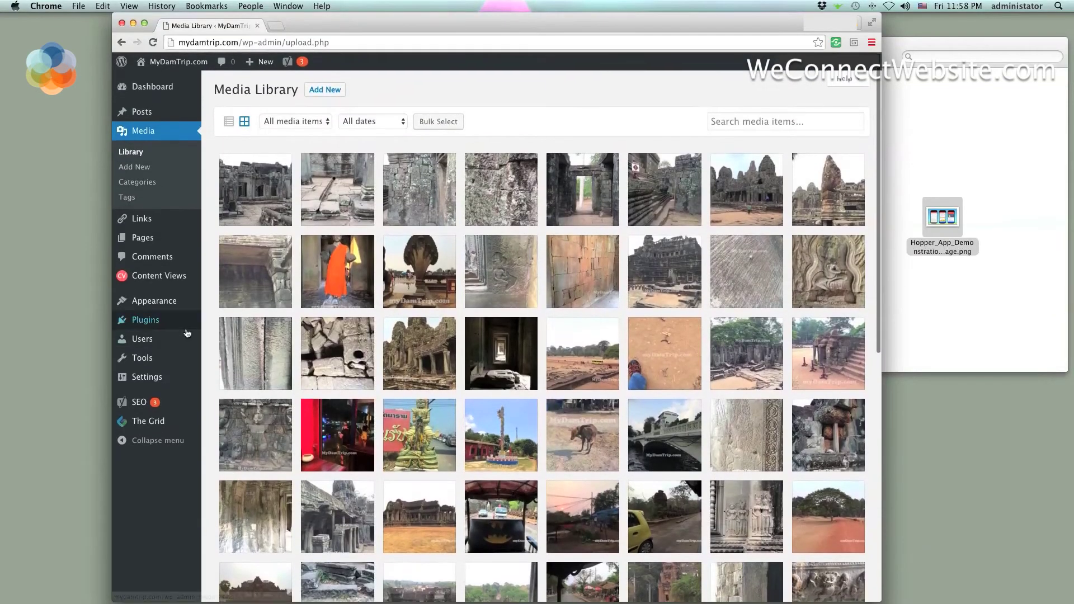
mouse_move(148, 374)
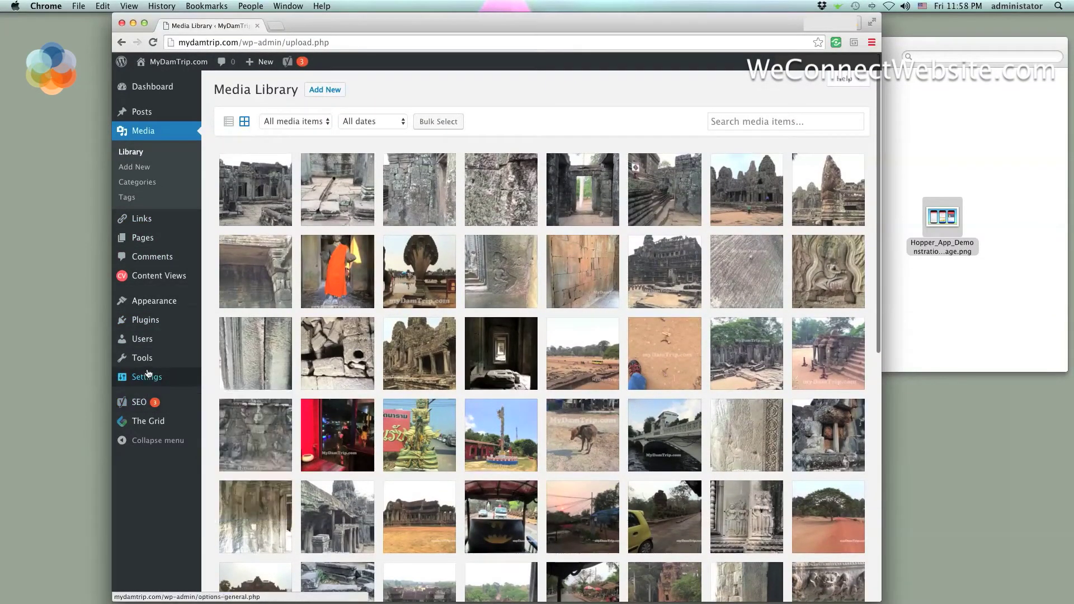
- Open the Media Settings page from the Settings menu in the admin sidebar
left_click(147, 376)
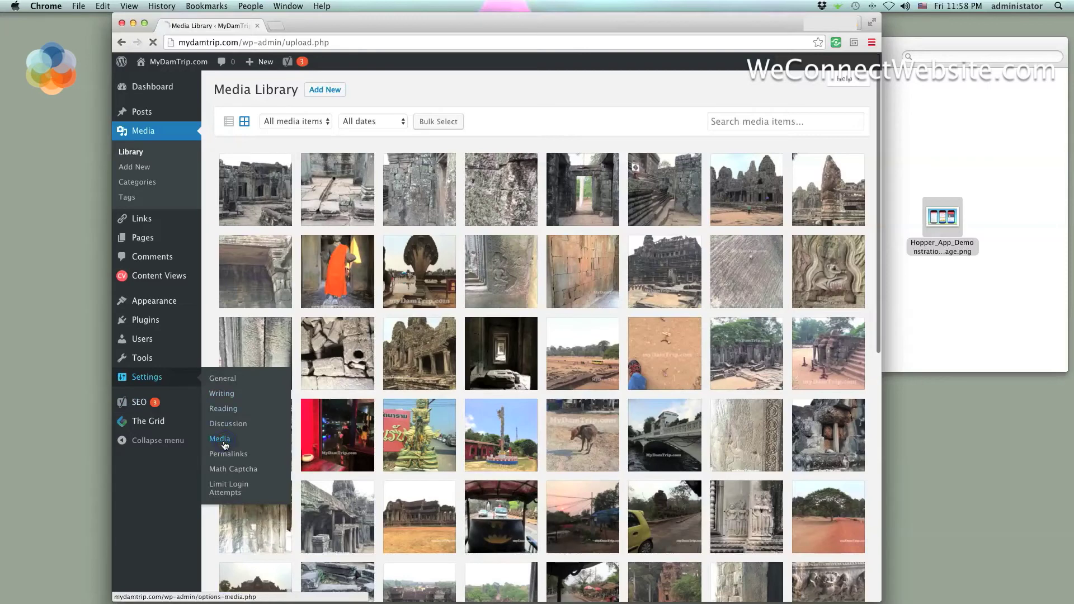
left_click(219, 439)
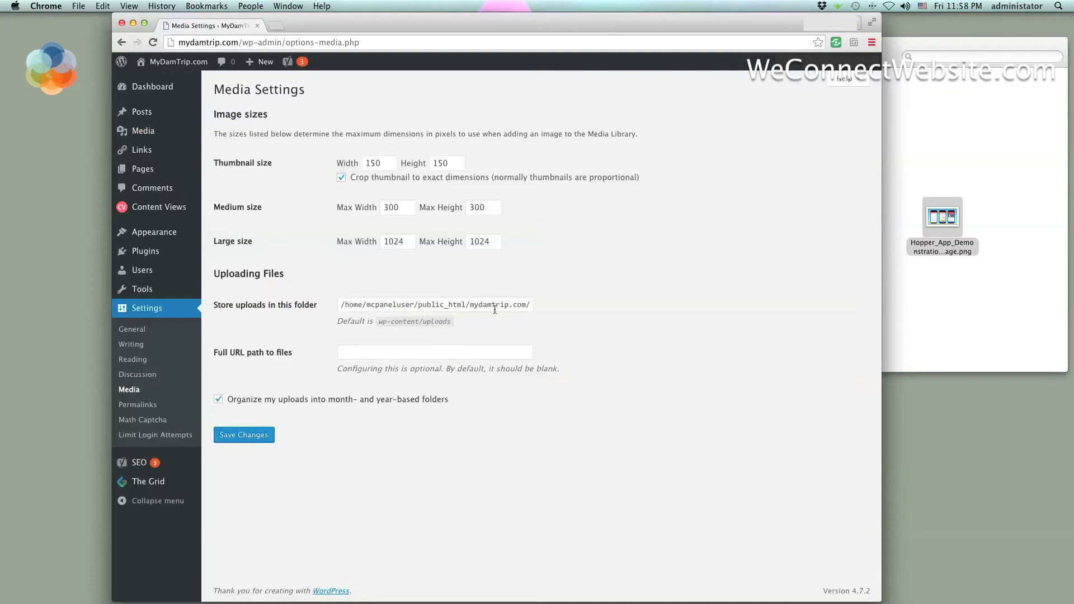
- Replace the 'Store uploads in this folder' path with wp-content/uploads and save
double_click(434, 305)
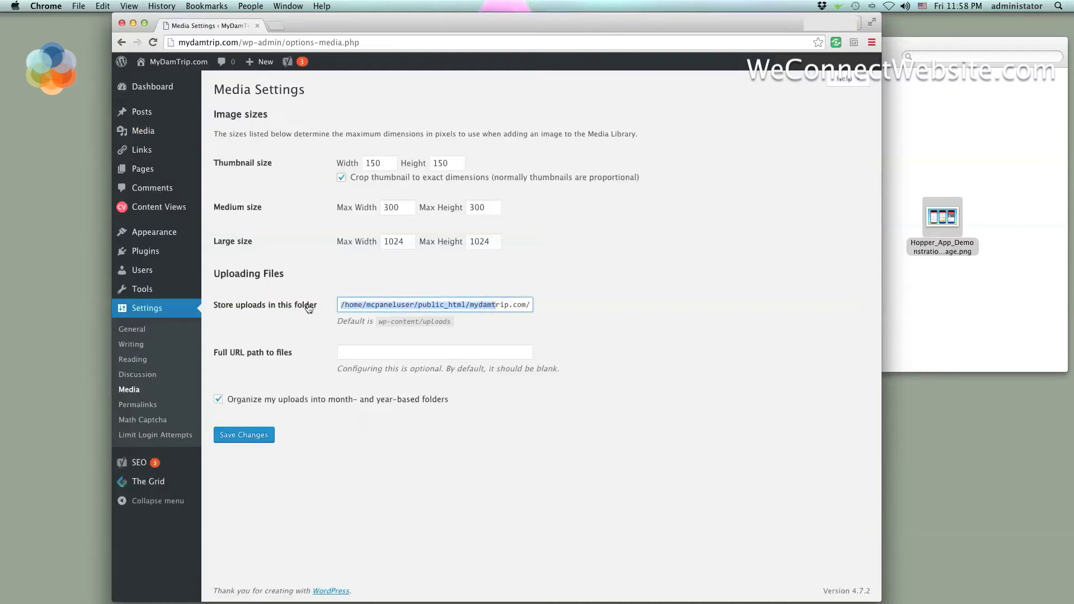
mouse_move(456, 328)
type("wp-content/uploads")
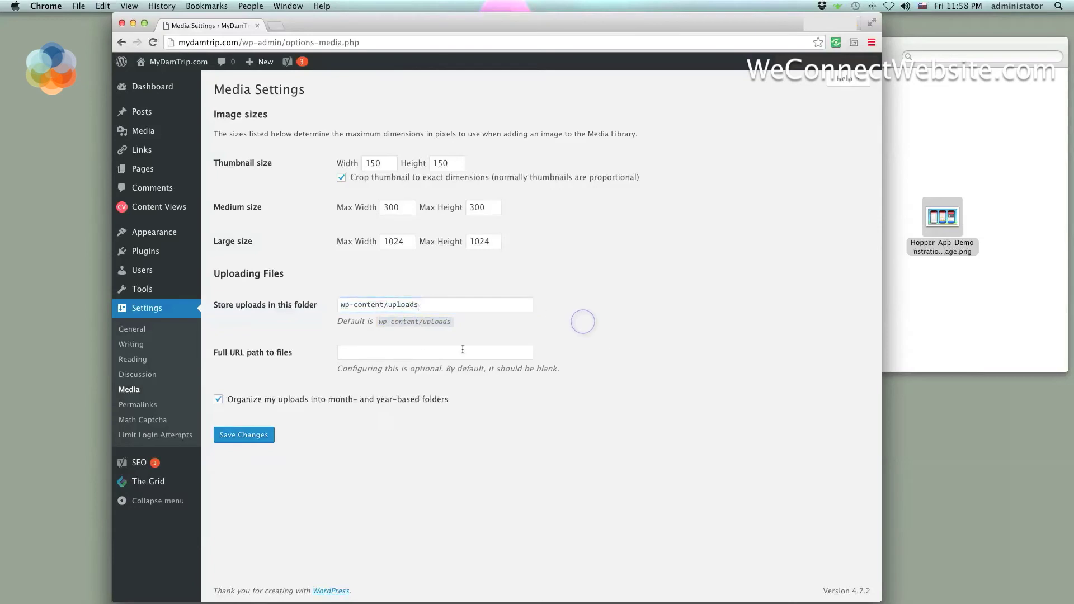
left_click(244, 434)
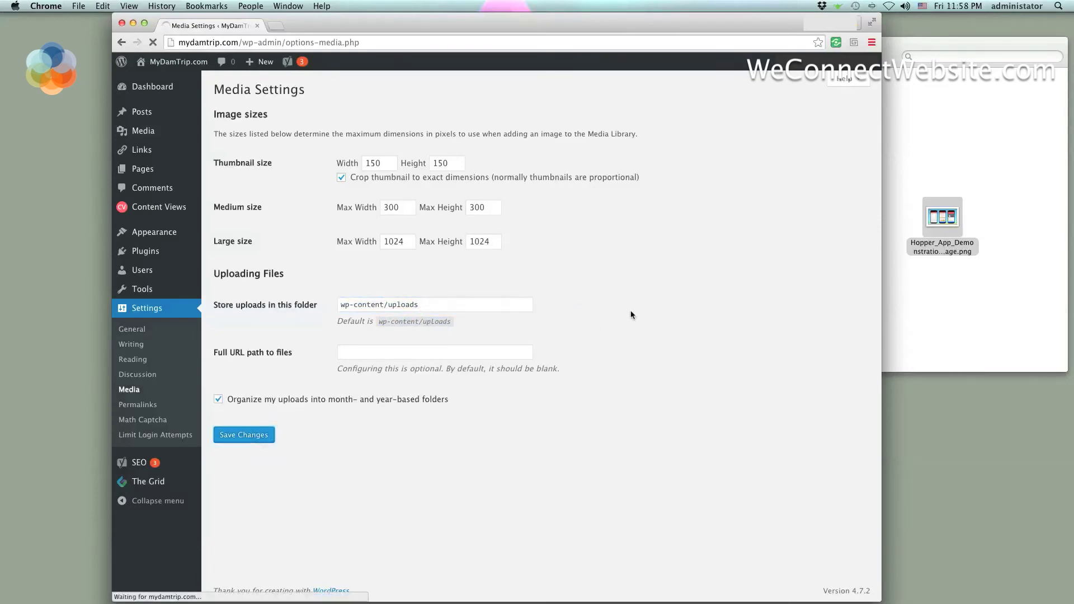
left_click(244, 435)
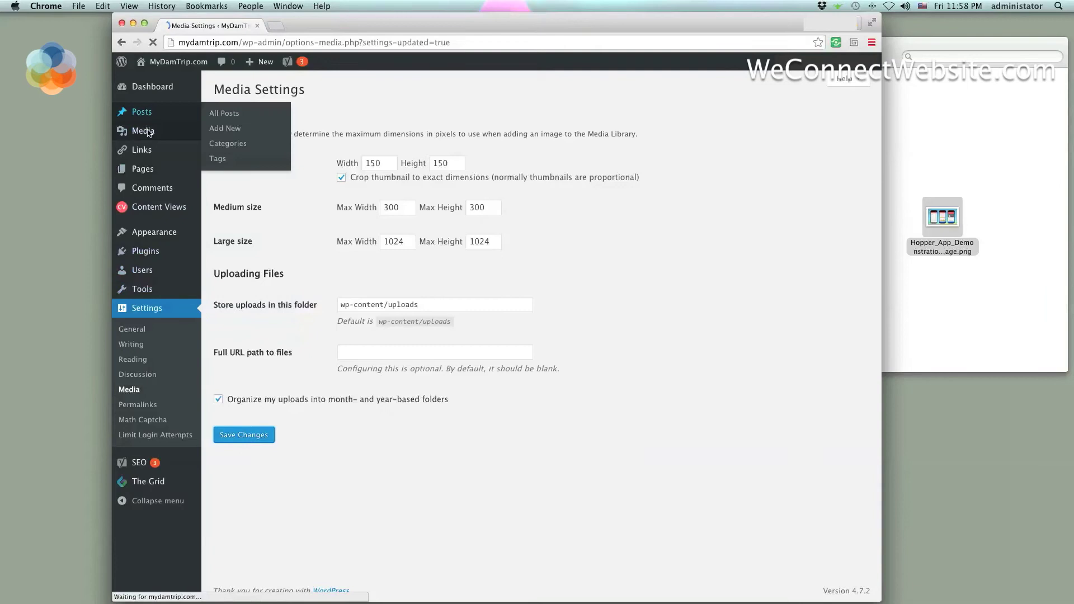
left_click(243, 434)
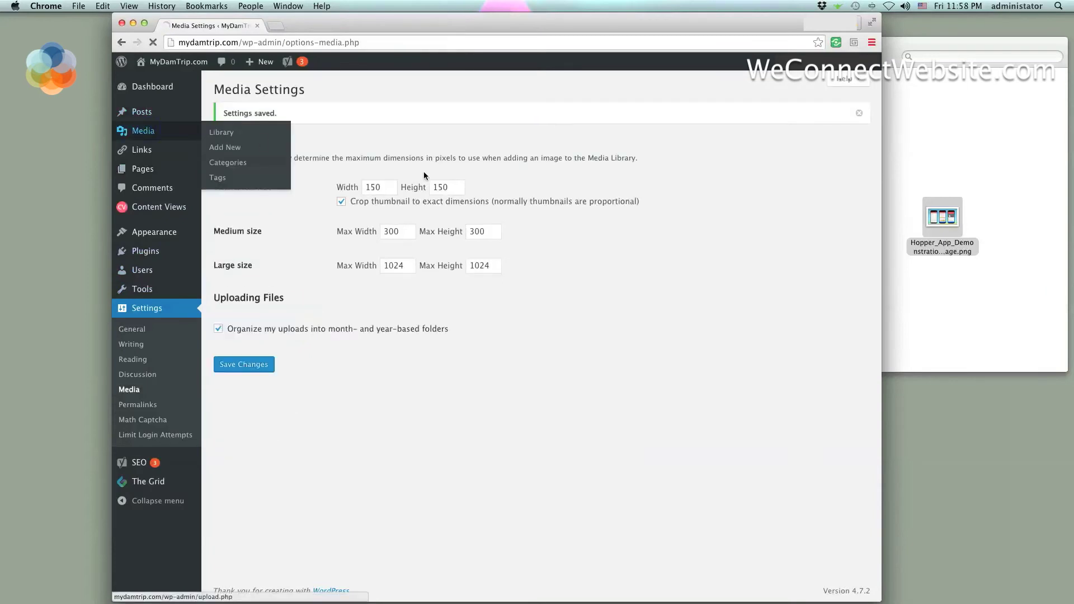
- Open Media > Library and view the uploaded Hopper PNG's attachment details
left_click(221, 131)
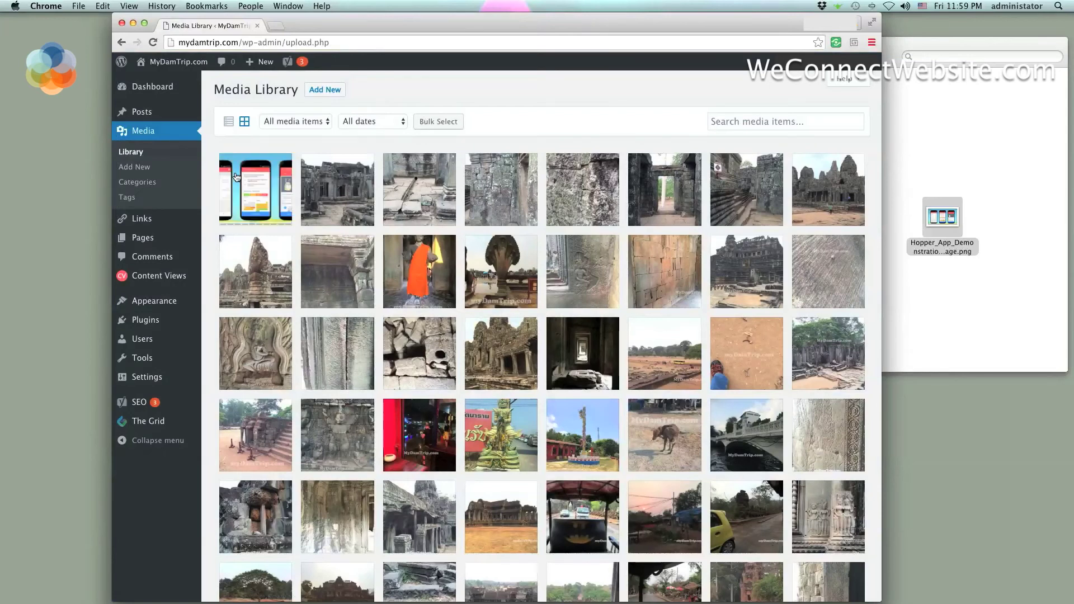
left_click(237, 178)
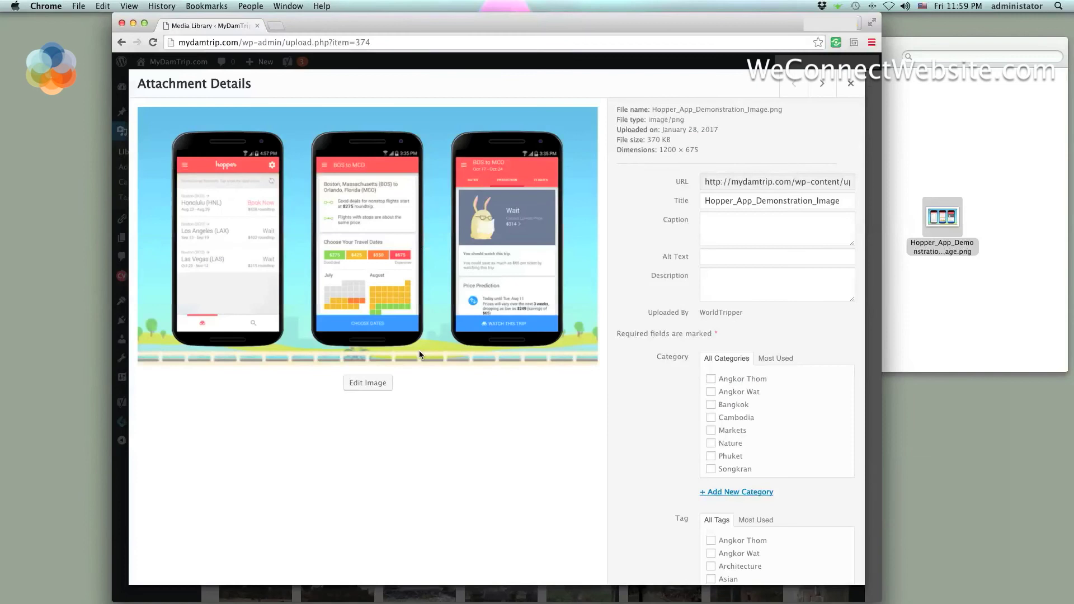